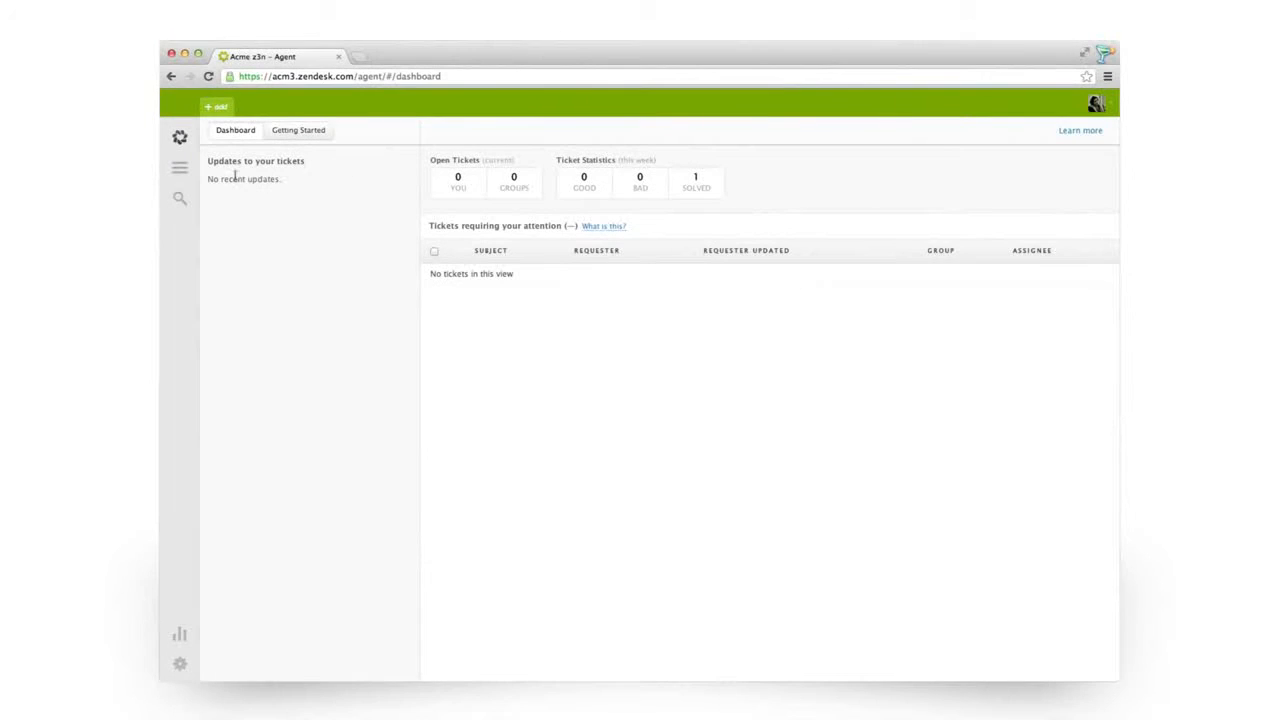
Open the 'User Profile' ticket from the All unsolved tickets view
{"action": "left_click", "coordinate": [180, 167]}
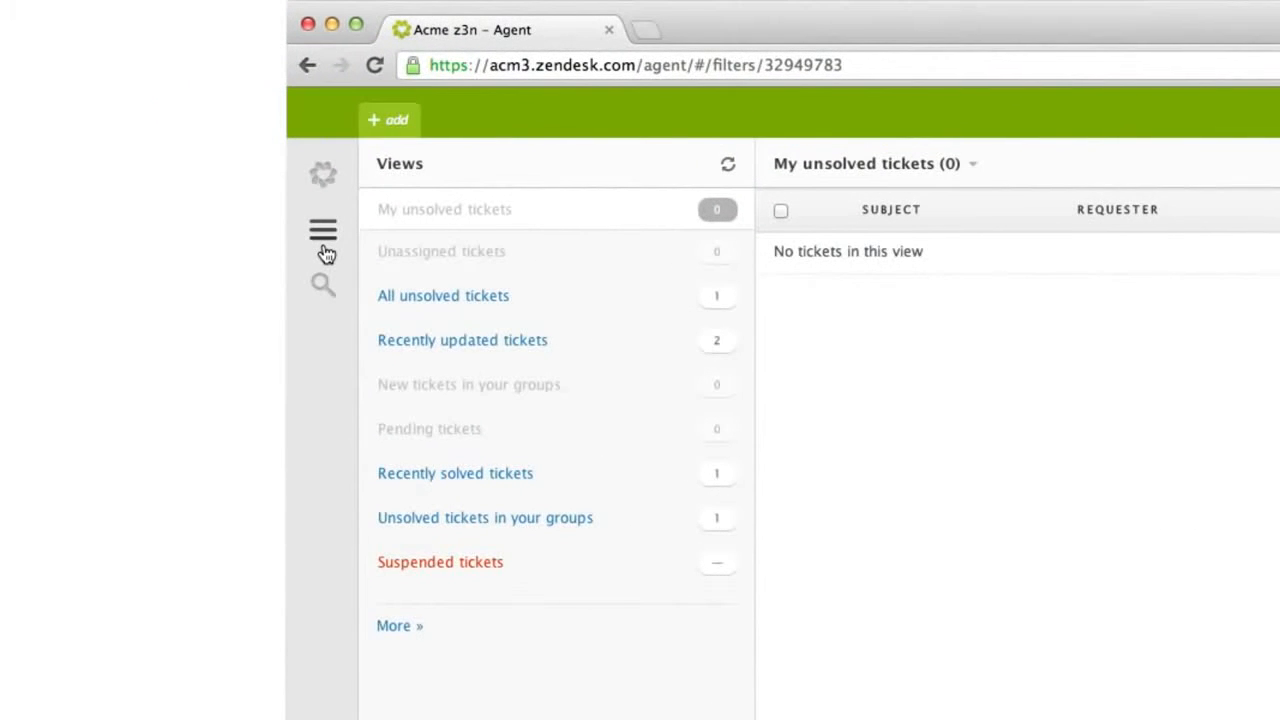
{"action": "mouse_move", "coordinate": [380, 305]}
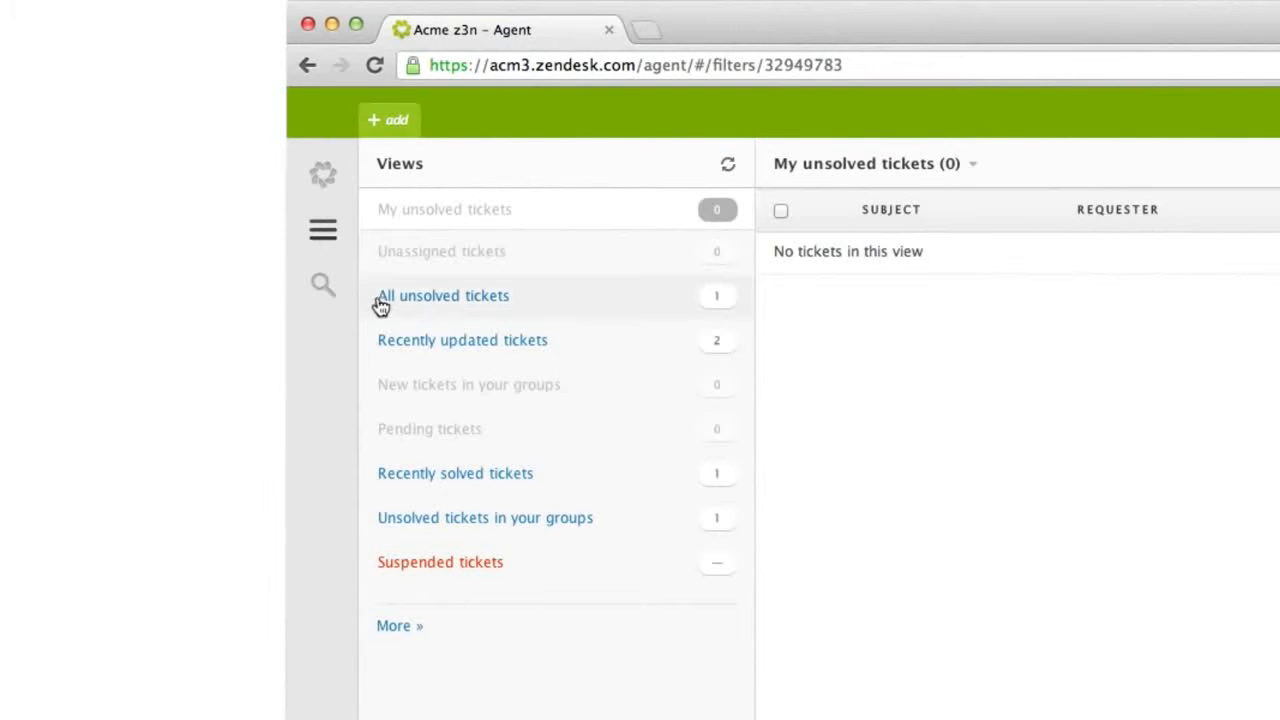
{"action": "left_click", "coordinate": [443, 295]}
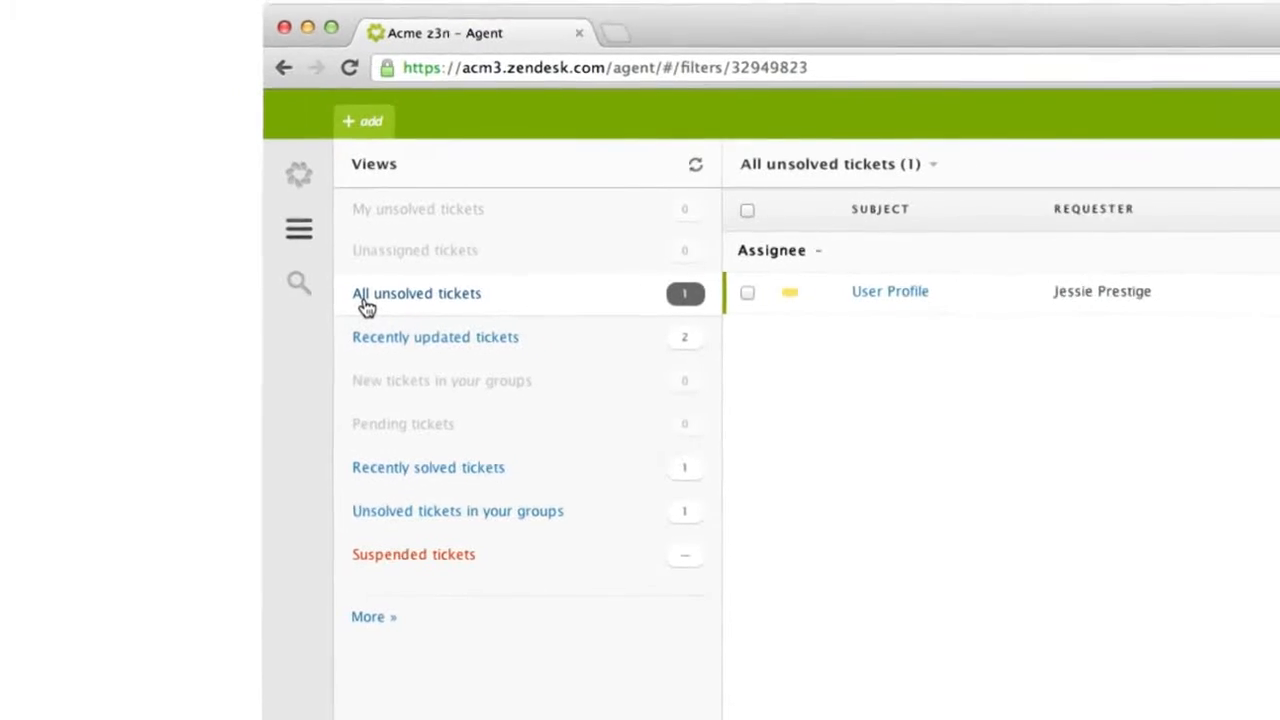
{"action": "left_click", "coordinate": [889, 291]}
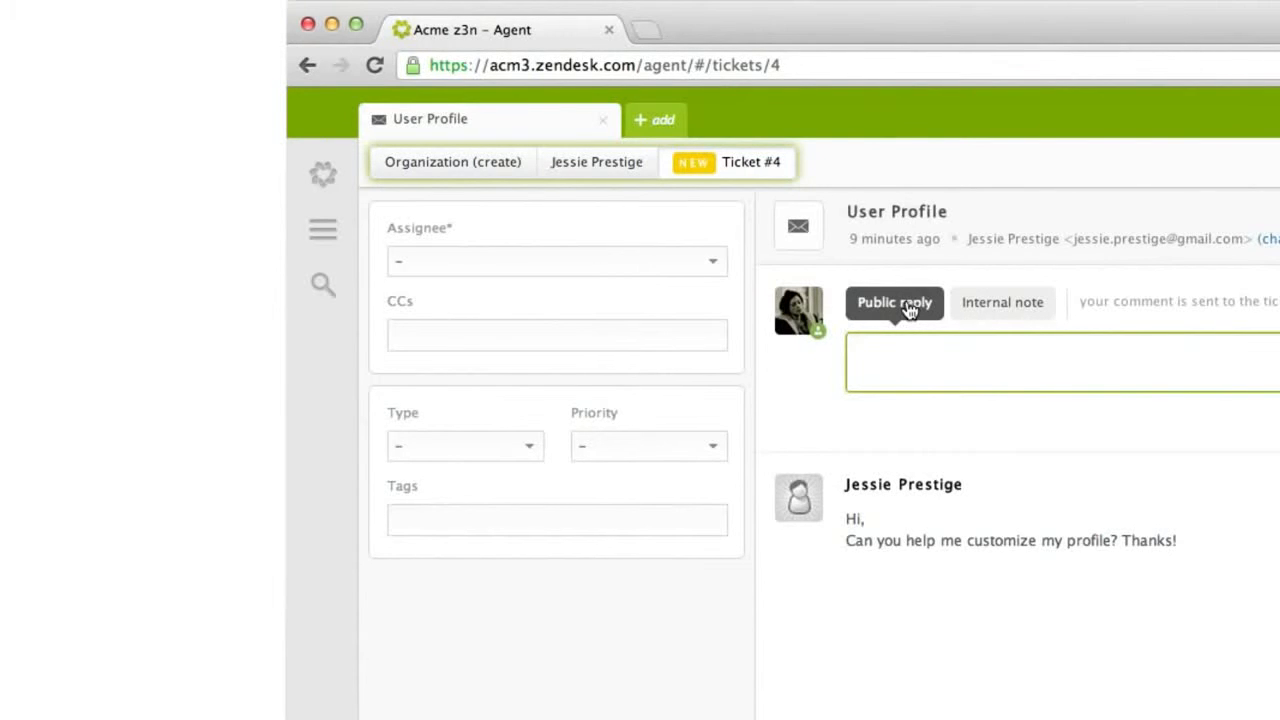
{"action": "mouse_move", "coordinate": [716, 267]}
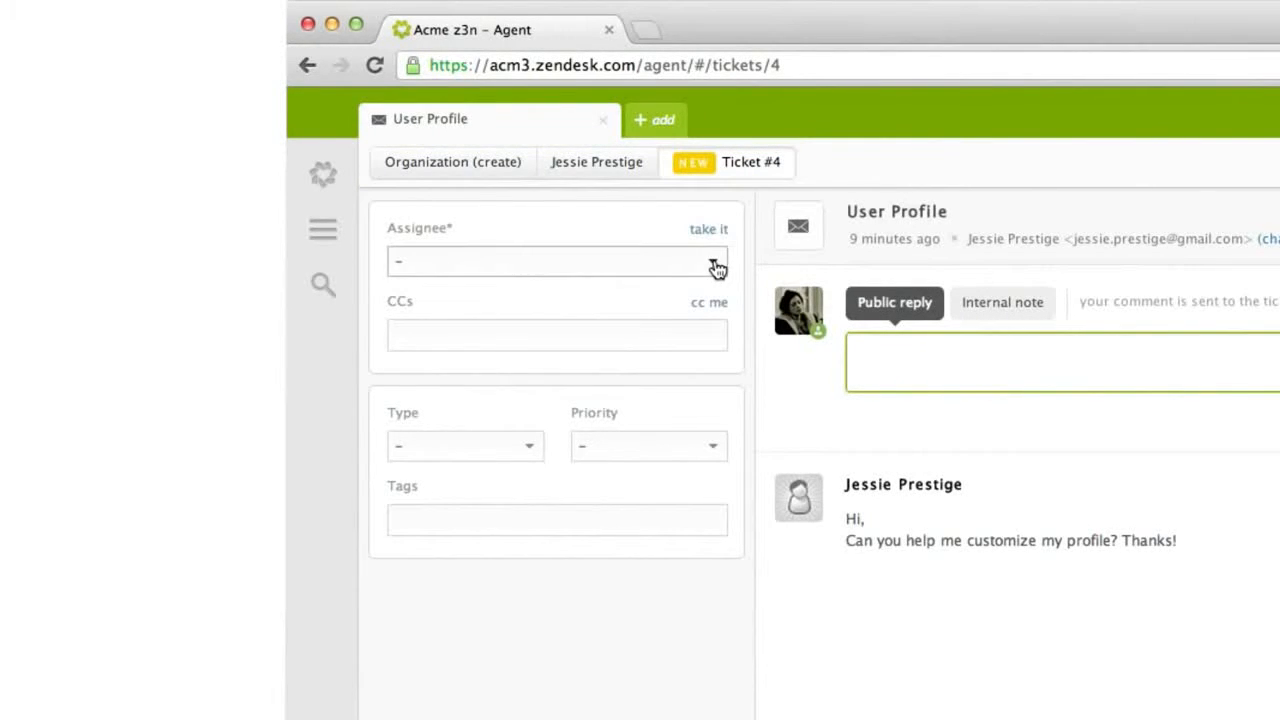
Assign ticket #4 to yourself, set Question type, Normal priority, and tag user-profile
{"action": "left_click", "coordinate": [556, 261]}
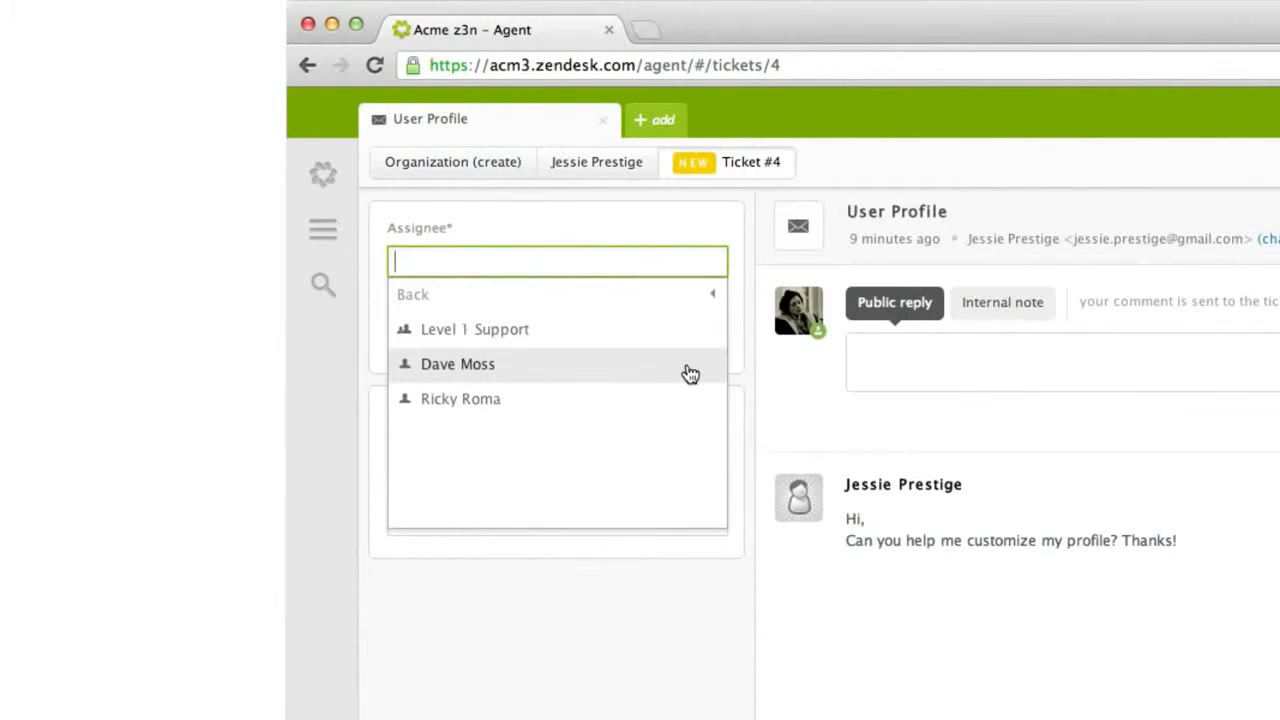
{"action": "left_click", "coordinate": [457, 363]}
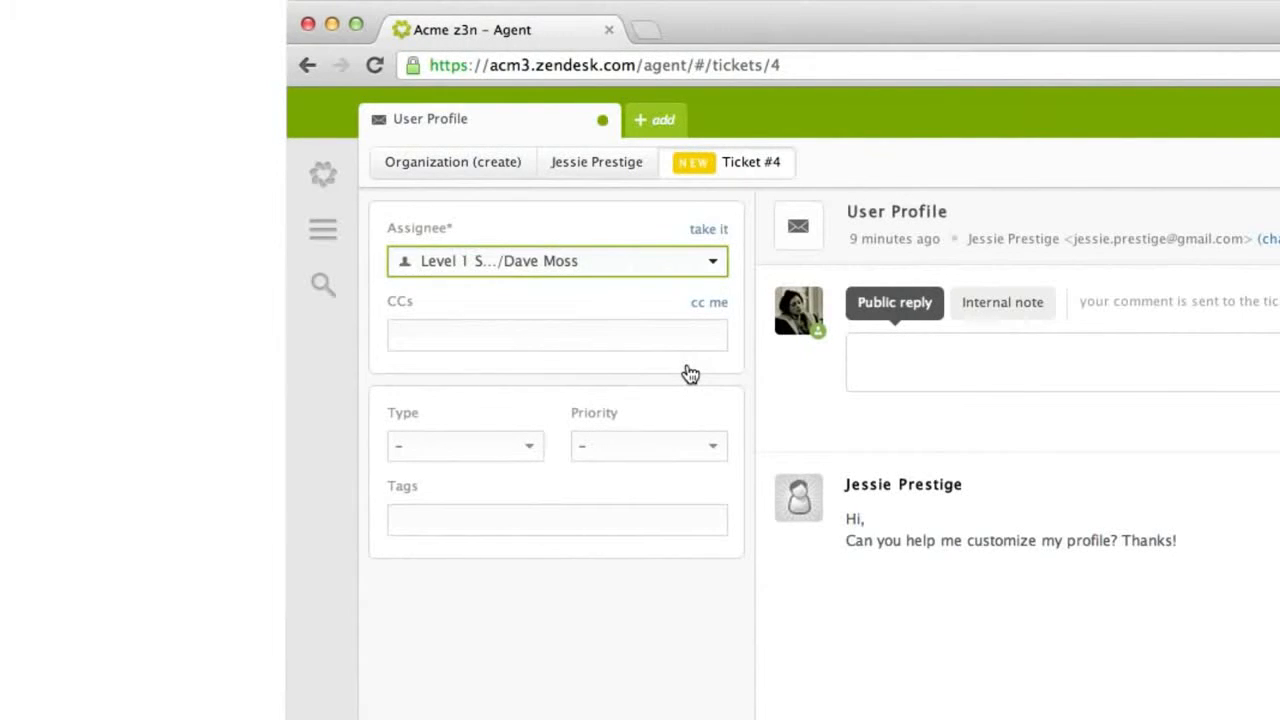
{"action": "mouse_move", "coordinate": [708, 245]}
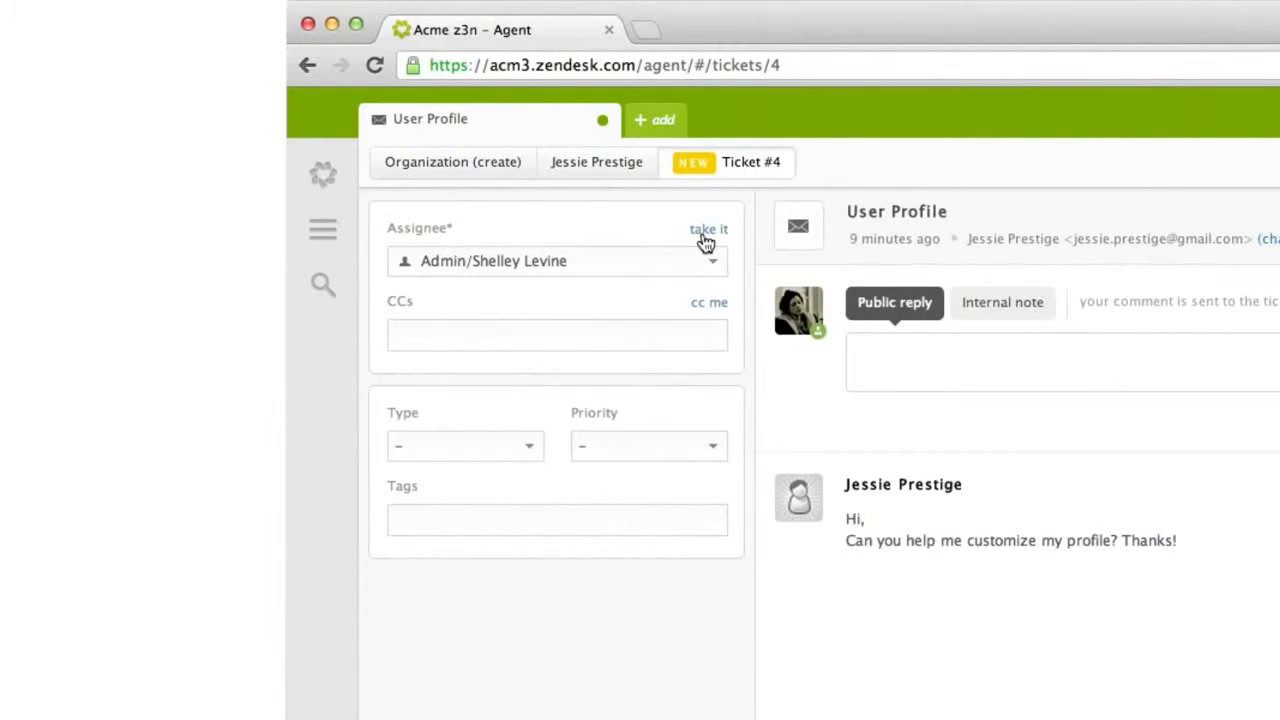
{"action": "left_click", "coordinate": [465, 446]}
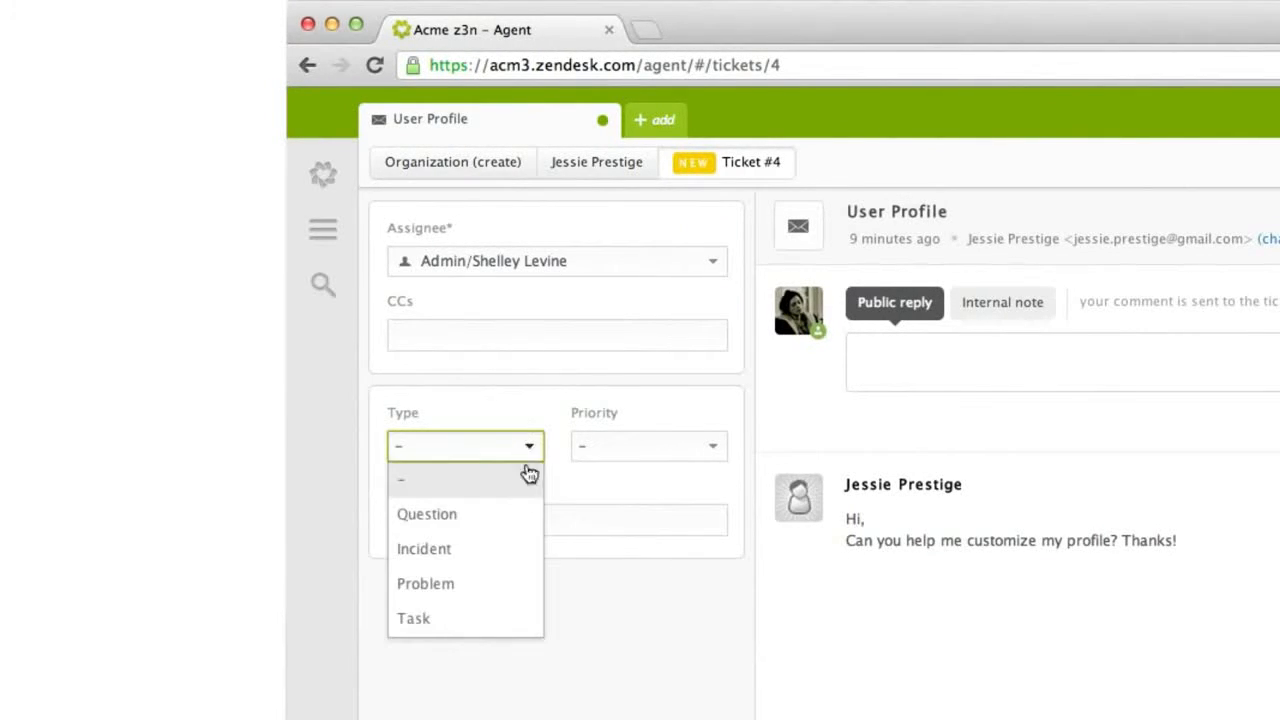
{"action": "left_click", "coordinate": [426, 513]}
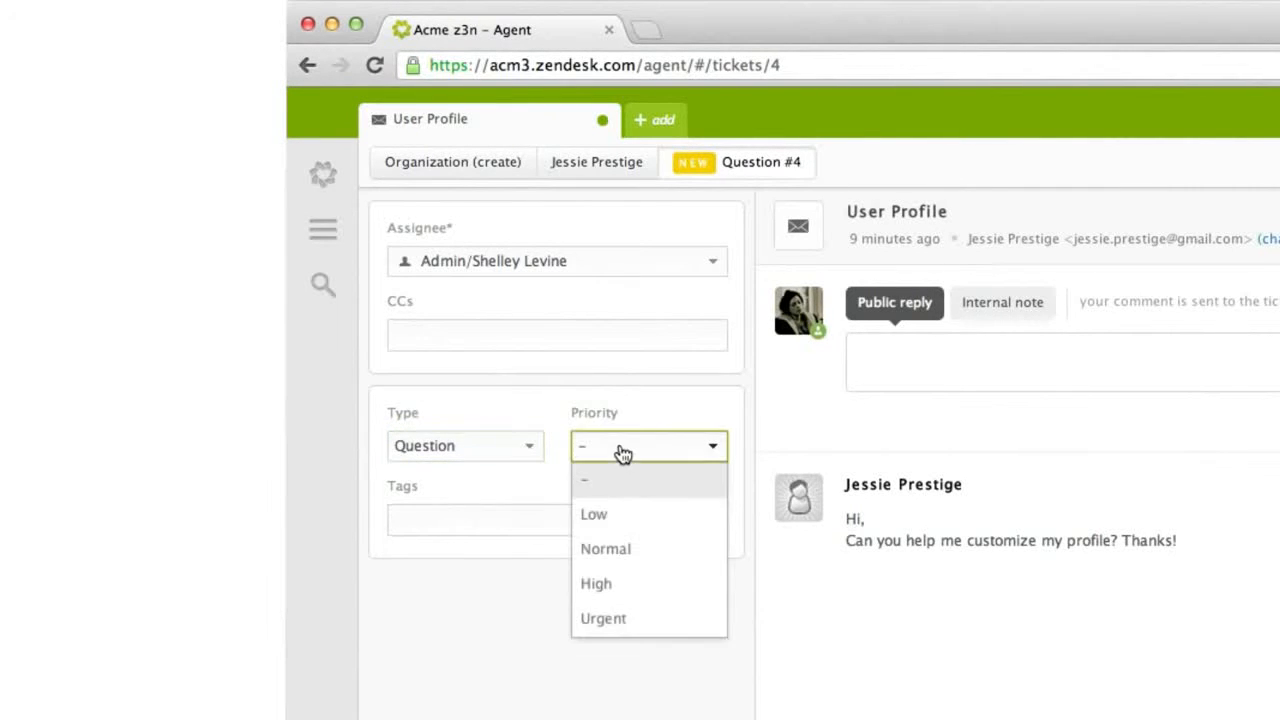
{"action": "left_click", "coordinate": [605, 548]}
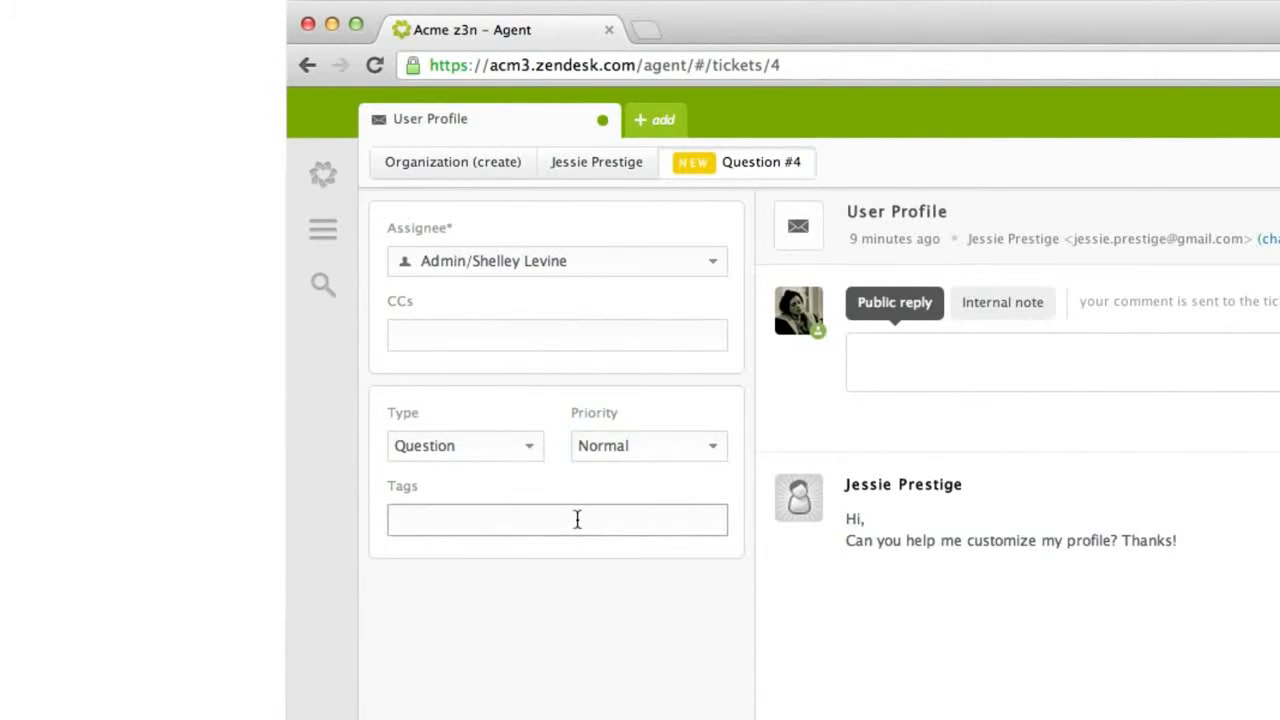
{"action": "type", "text": "user-profile"}
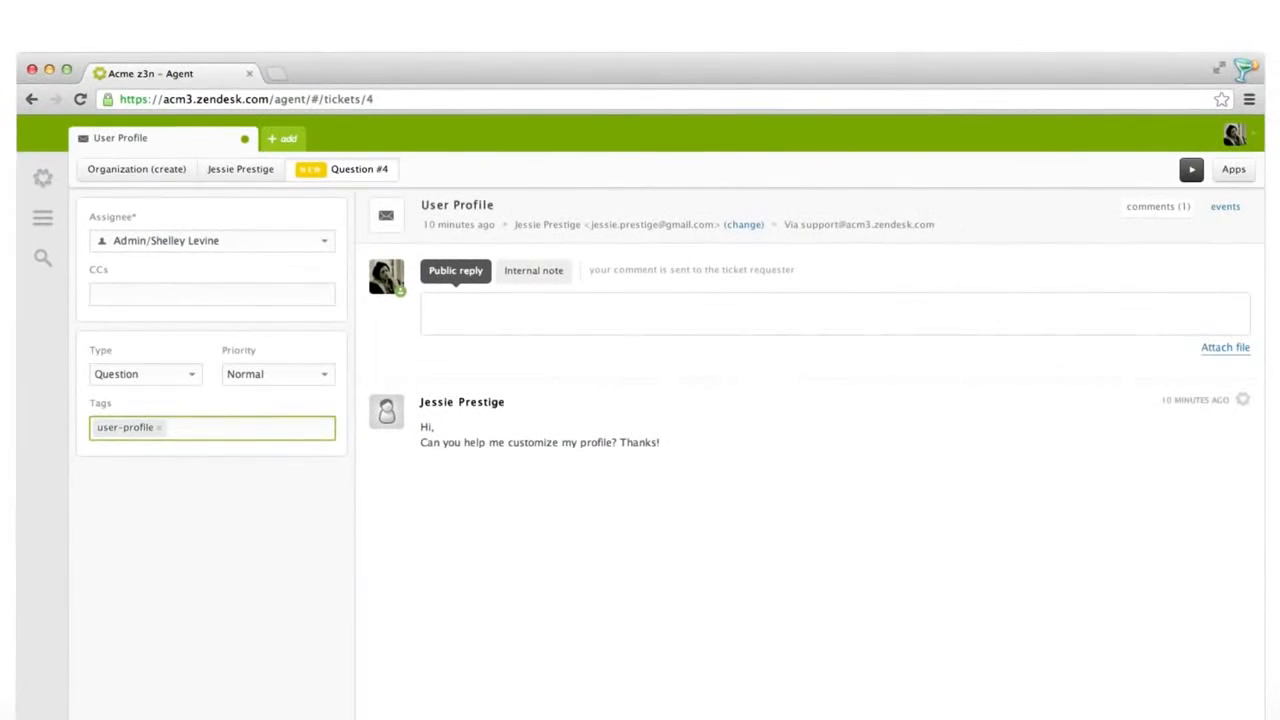
{"action": "type", "text": "Hi Jesse,"}
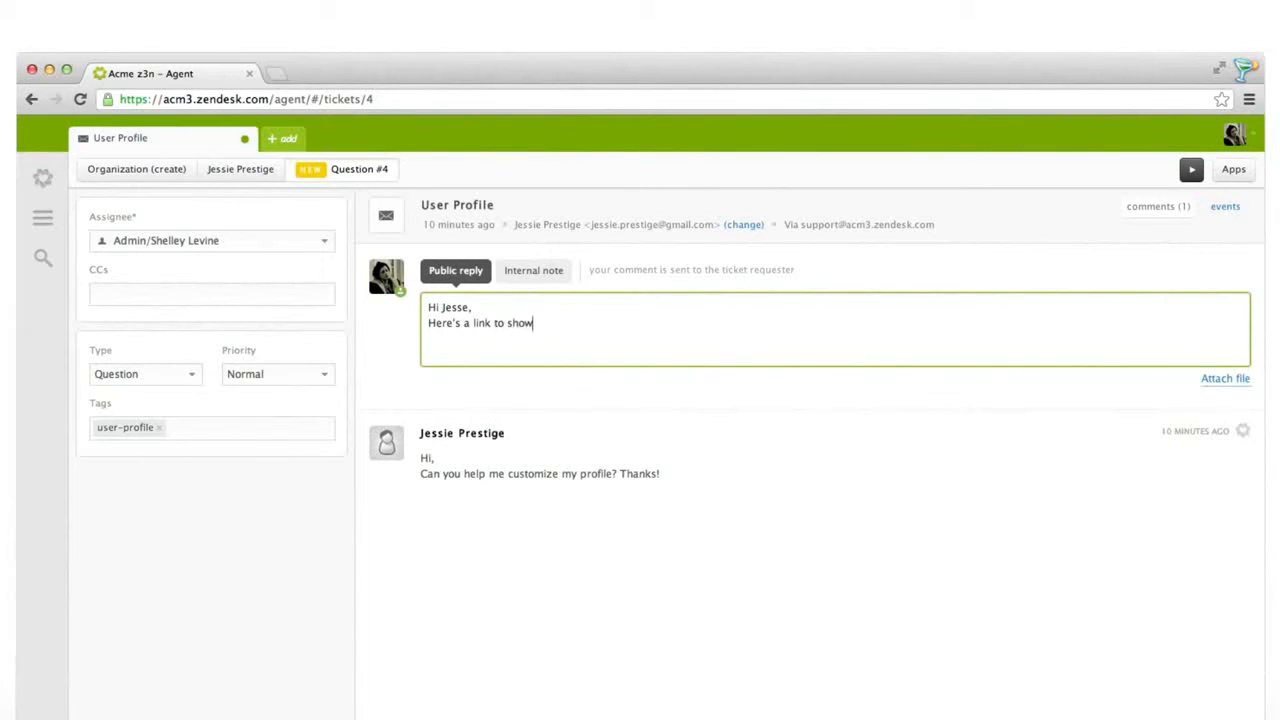
{"action": "type", "text": "you how it's done: http://tinyurl.com/359hfa5"}
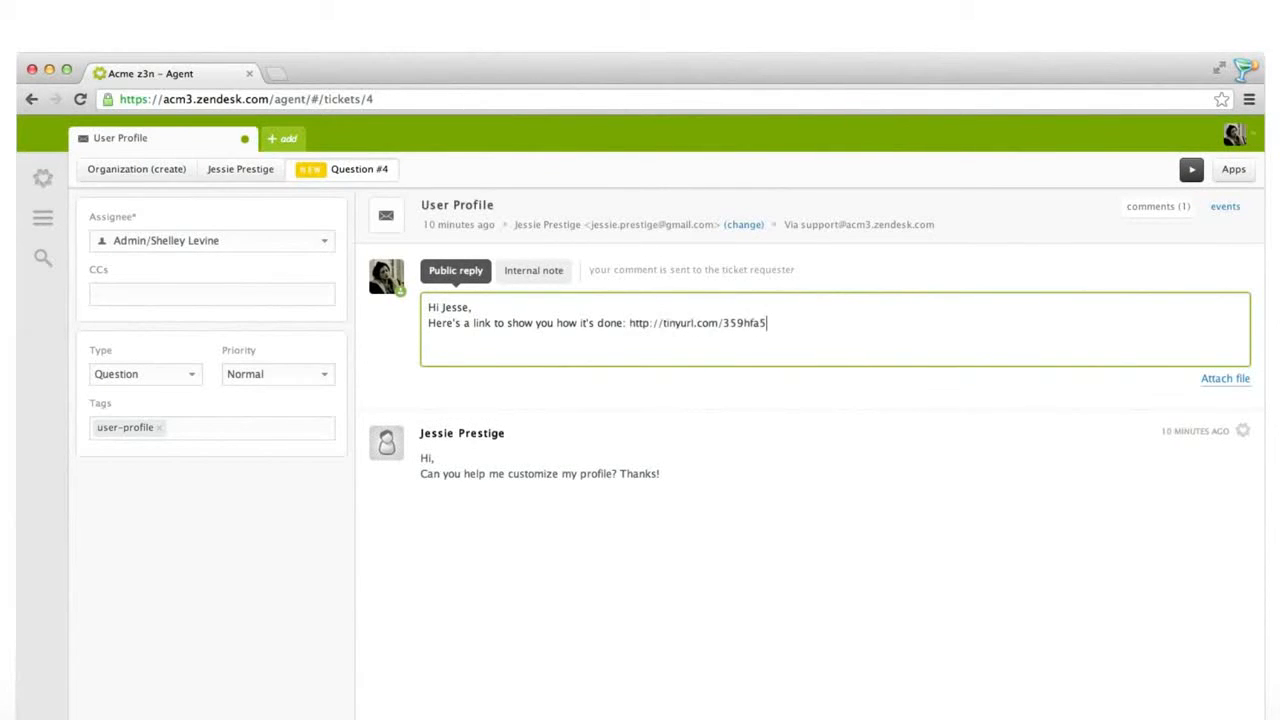
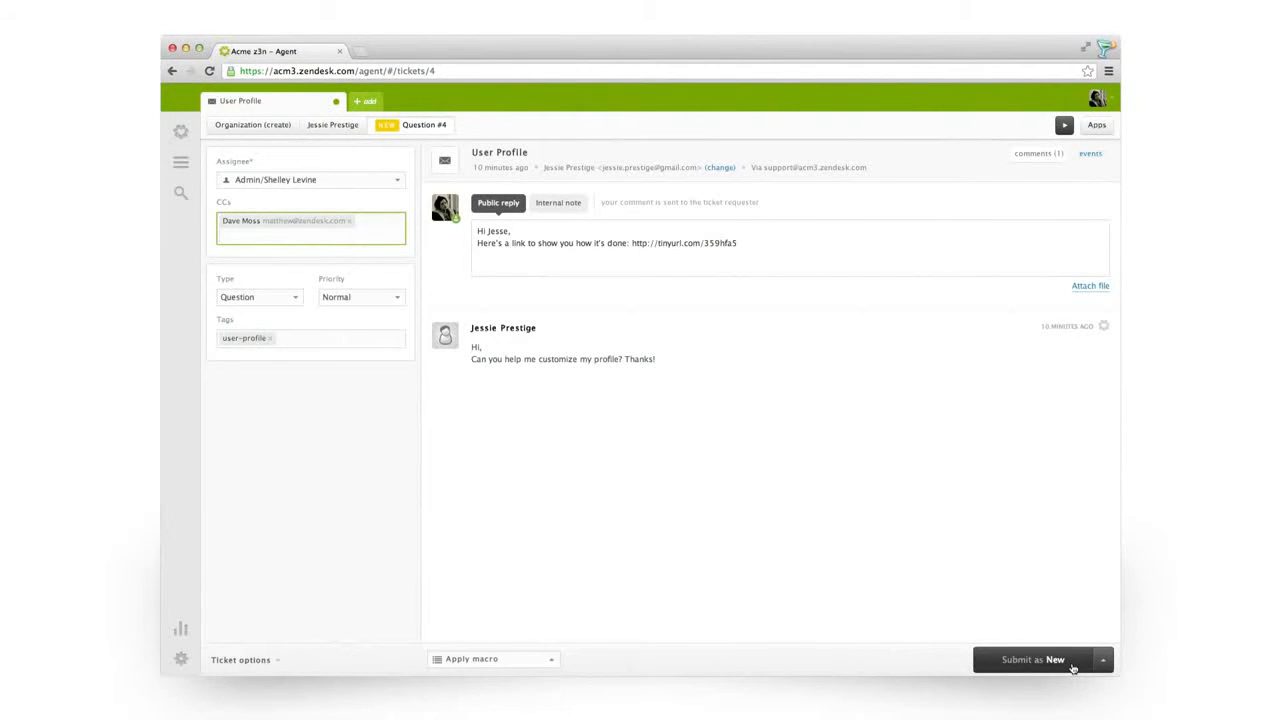
{"action": "left_click", "coordinate": [1103, 659]}
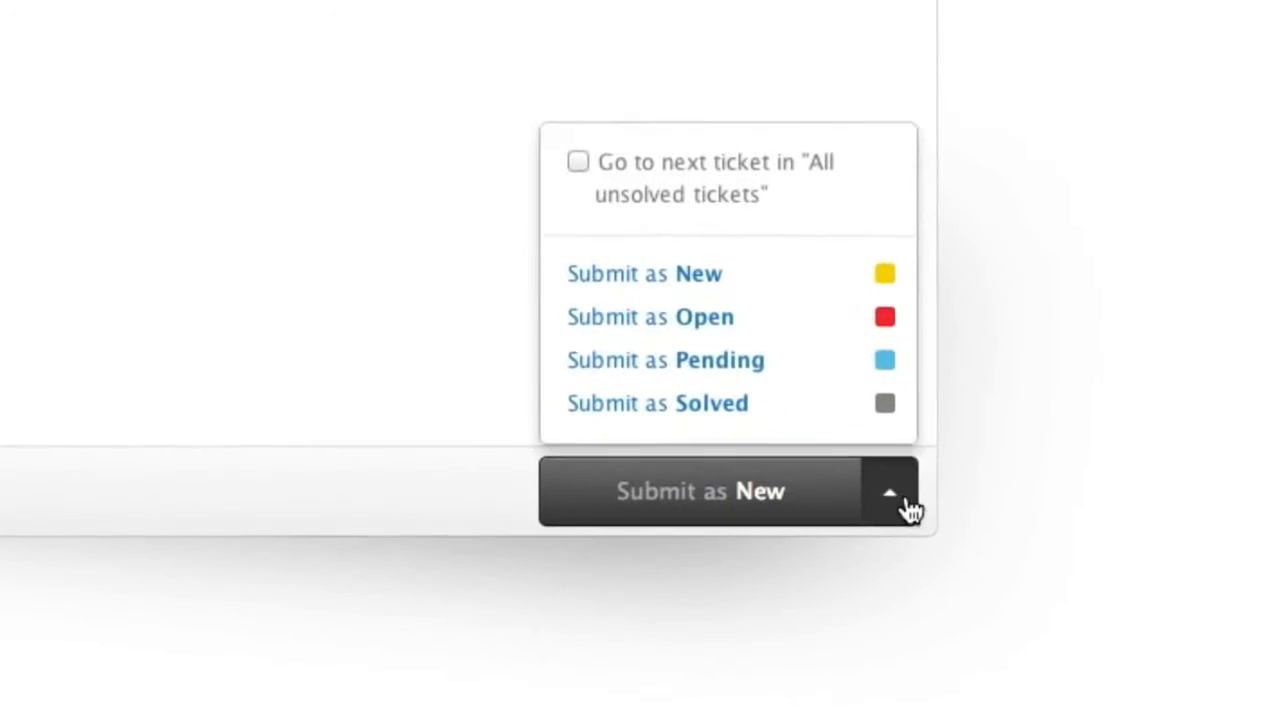
{"action": "mouse_move", "coordinate": [824, 273]}
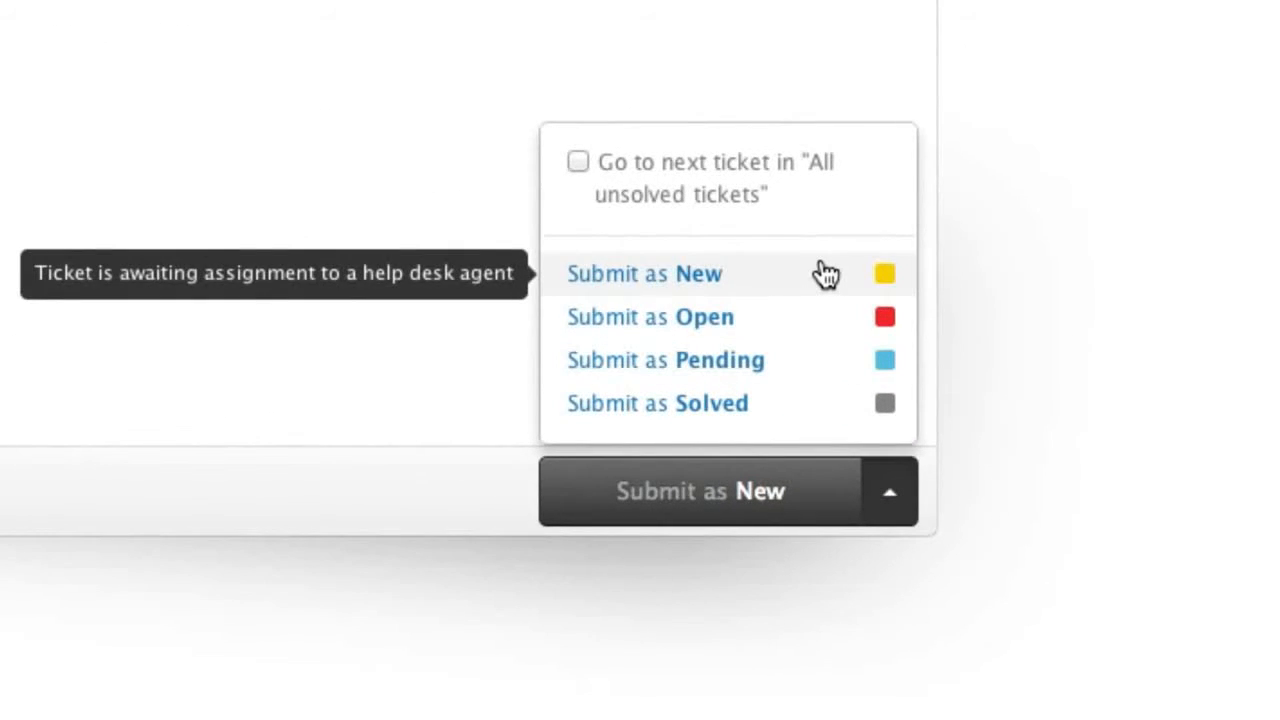
{"action": "mouse_move", "coordinate": [818, 315]}
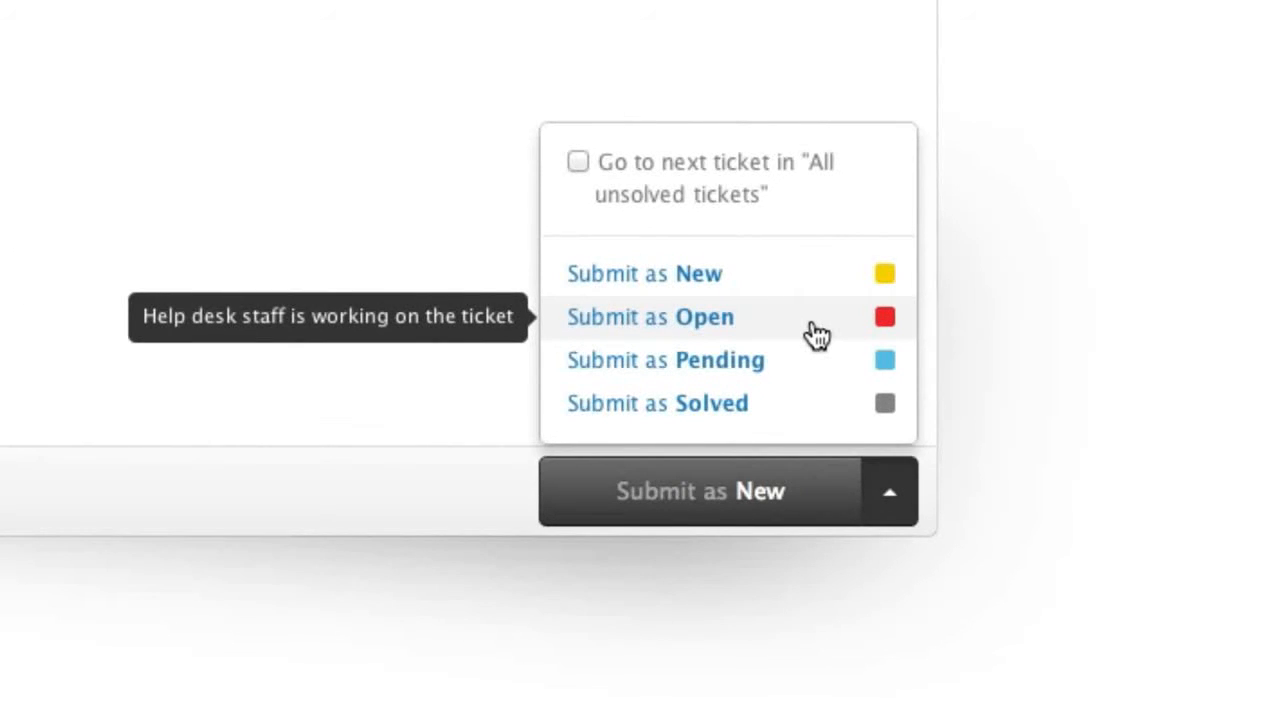
{"action": "mouse_move", "coordinate": [815, 375]}
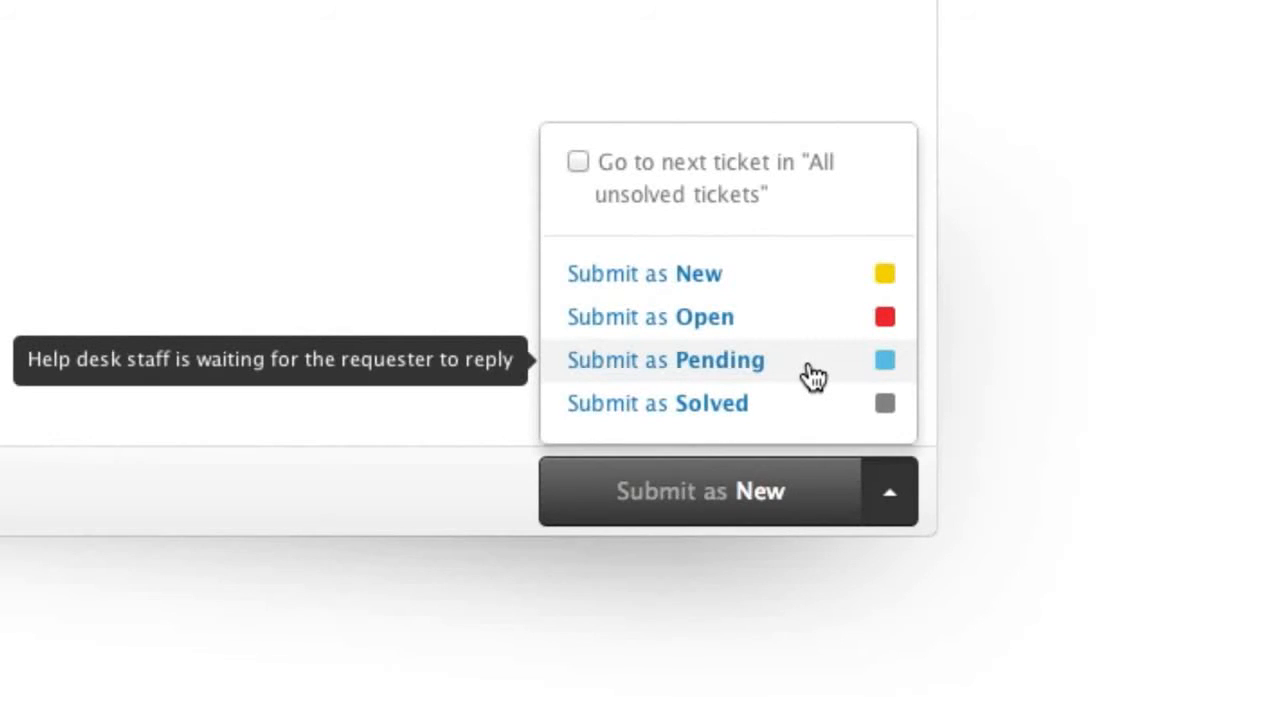
{"action": "mouse_move", "coordinate": [815, 408]}
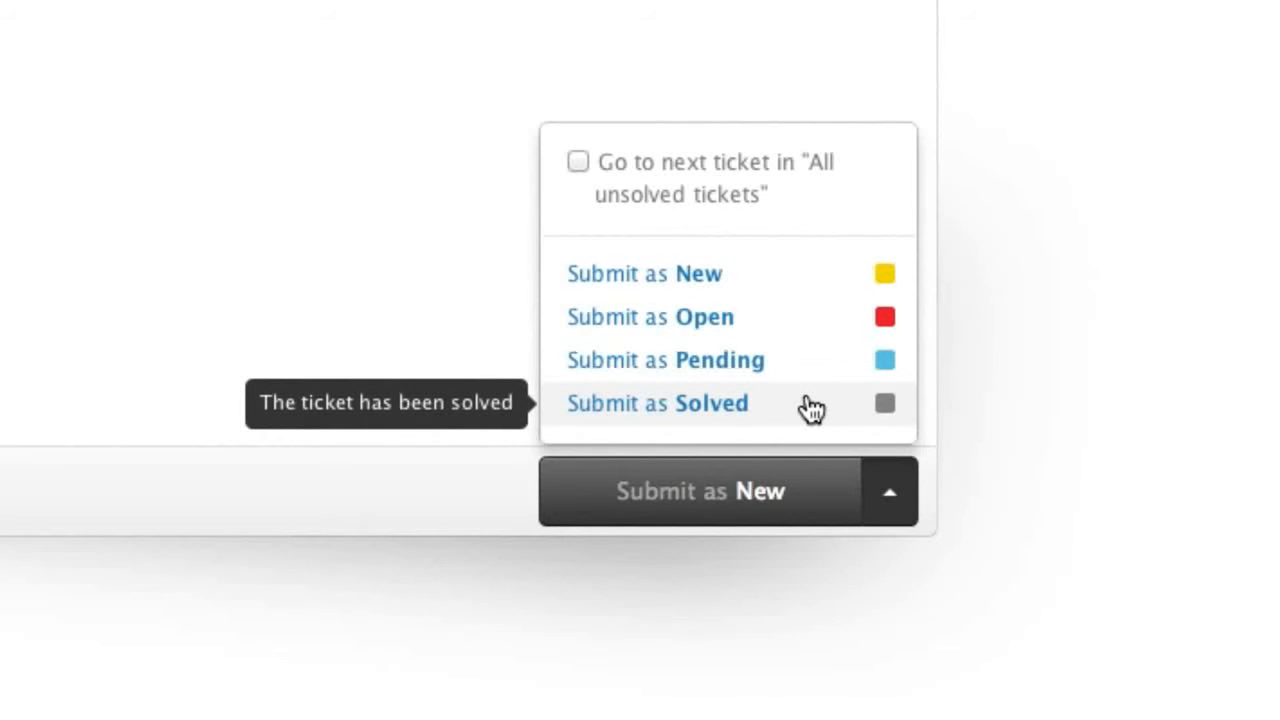
{"action": "mouse_move", "coordinate": [807, 378]}
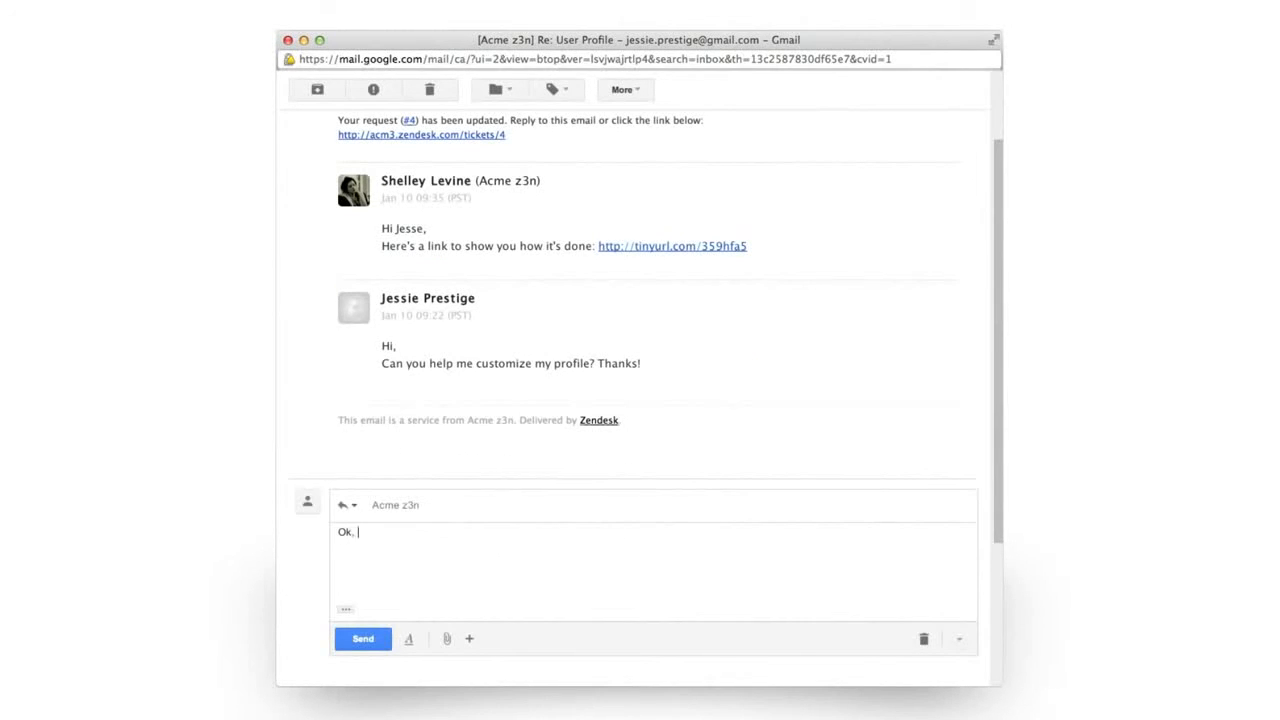
Send the Gmail reply 'Ok, perfect! Thanks'
{"action": "type", "text": "perfect! Thanks"}
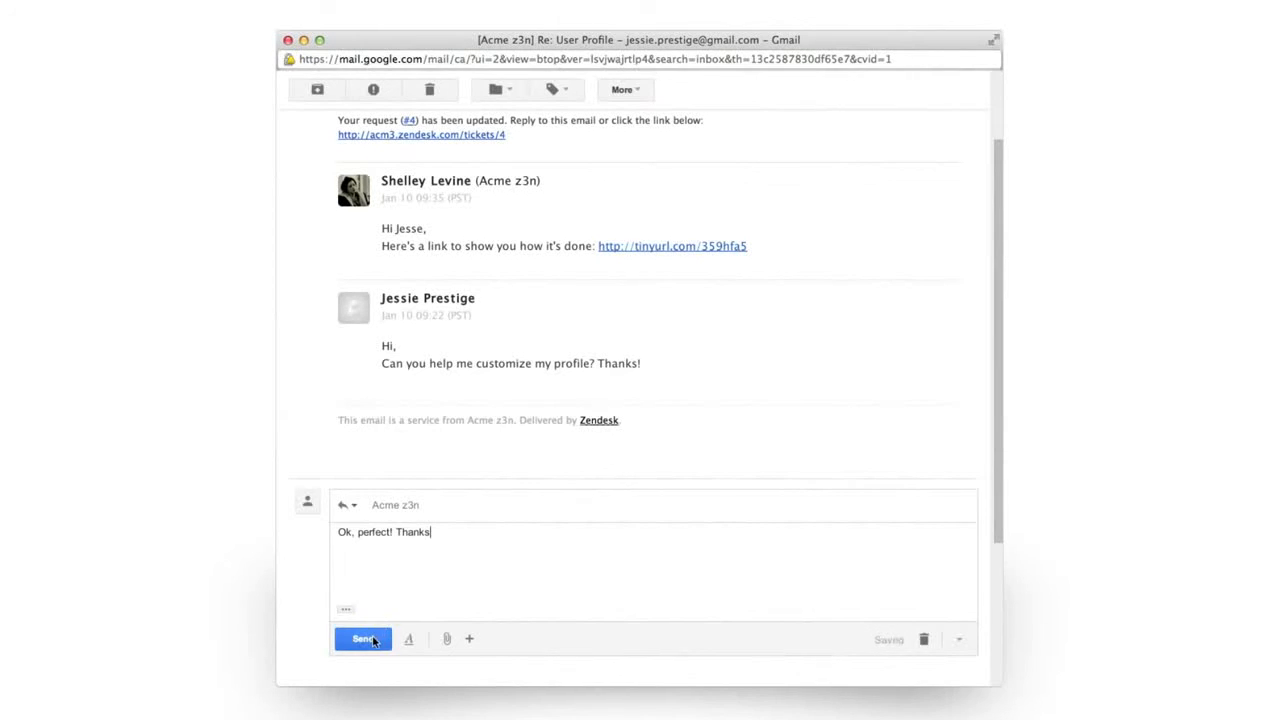
{"action": "left_click", "coordinate": [363, 639]}
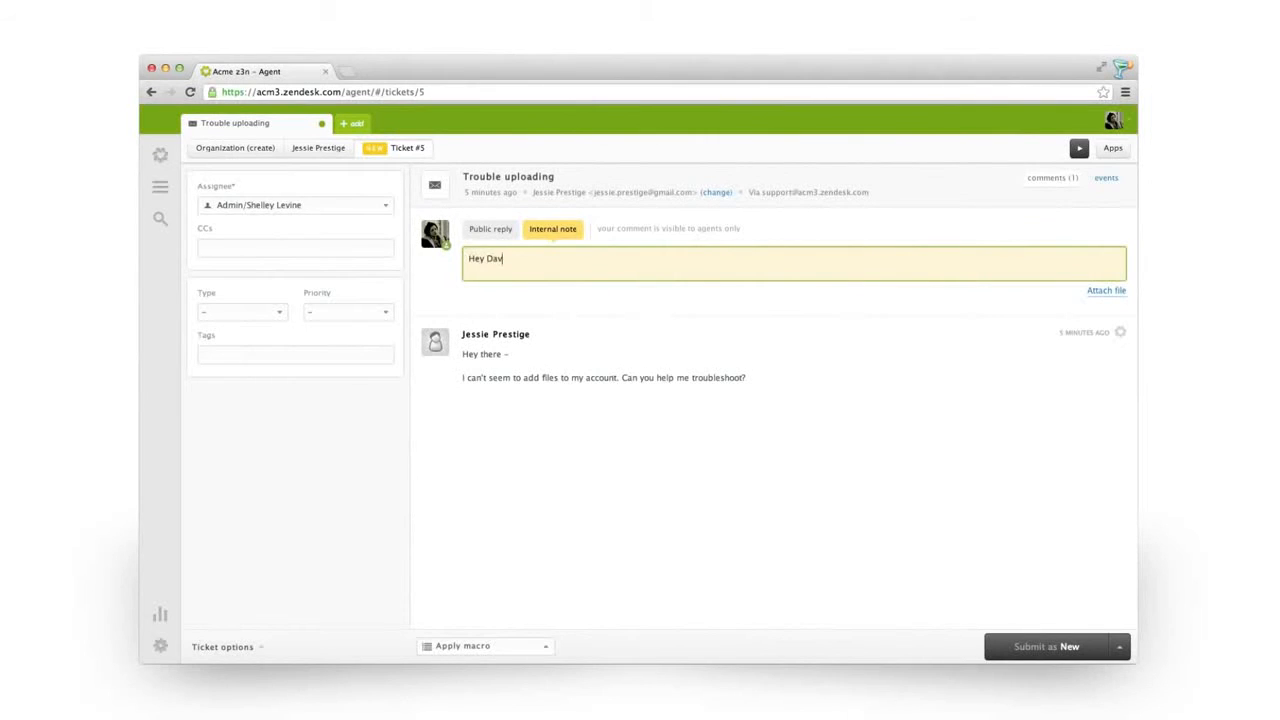
Write an FYI internal note to Dave, then search forums for 'updating ticket properties from your inbox'
{"action": "type", "text": "e, FYI"}
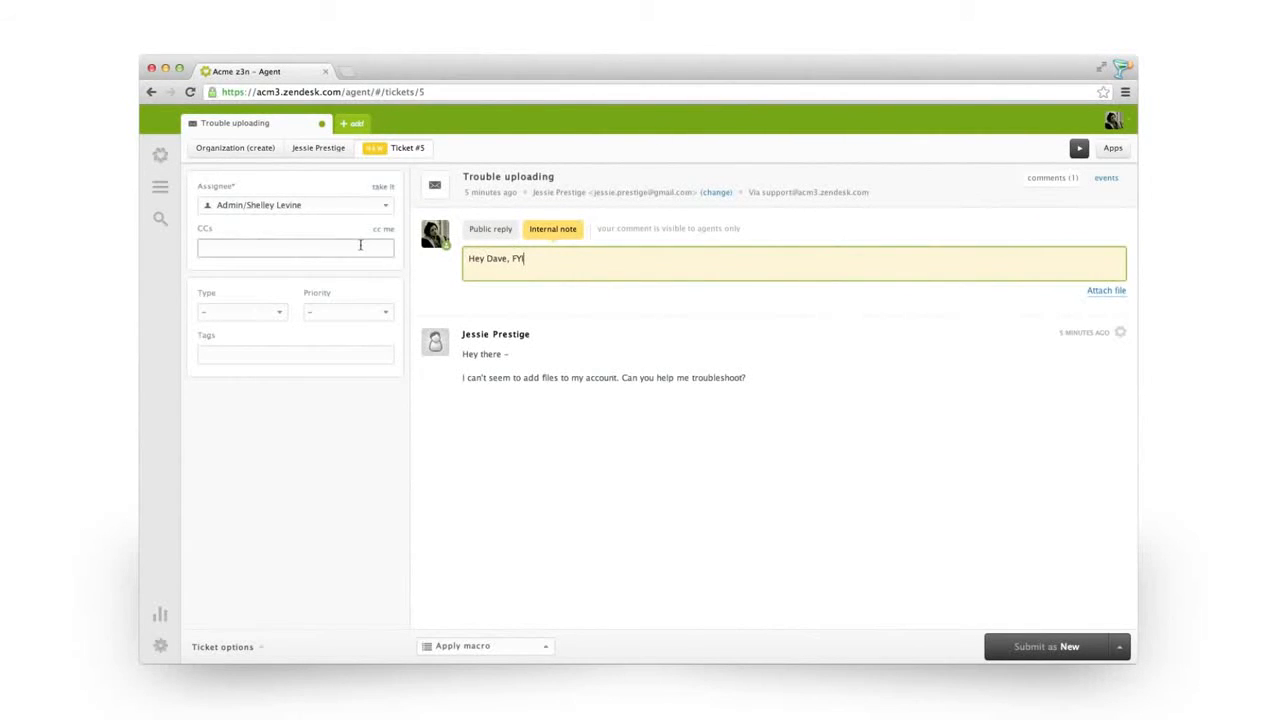
{"action": "type", "text": "dave"}
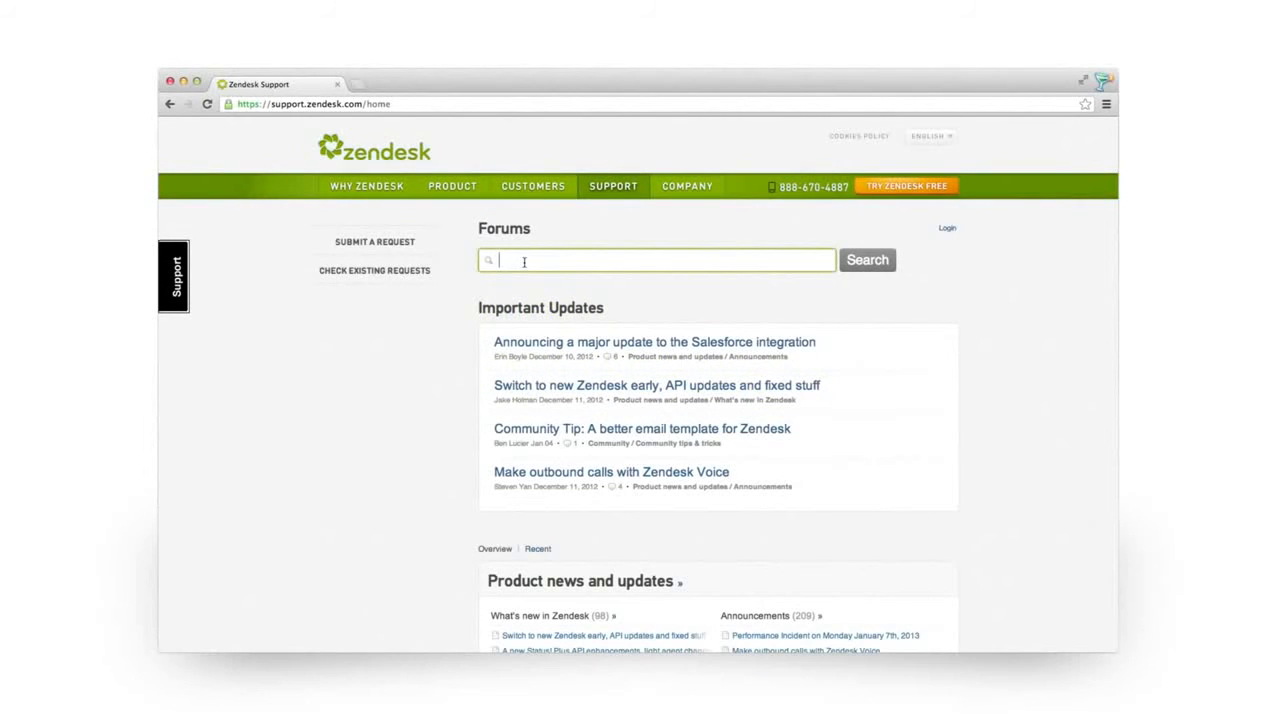
{"action": "type", "text": "updating ticket properties from your inbox"}
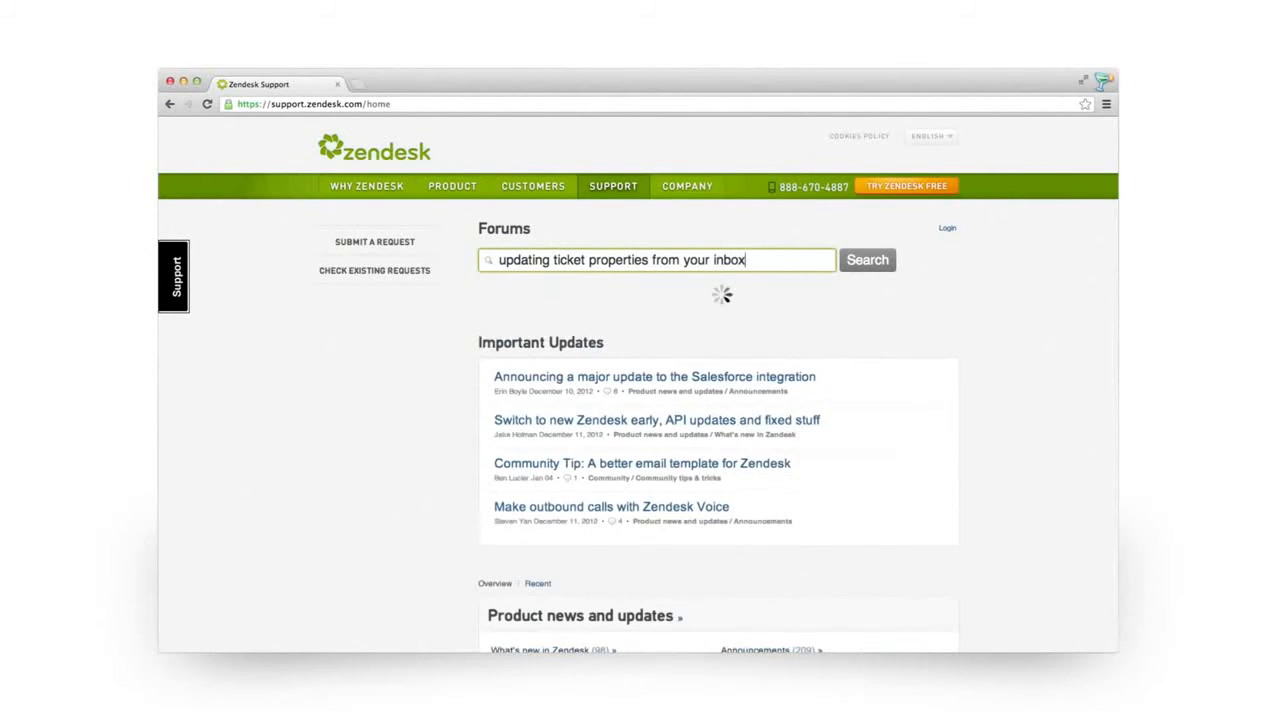
{"action": "left_click", "coordinate": [866, 260]}
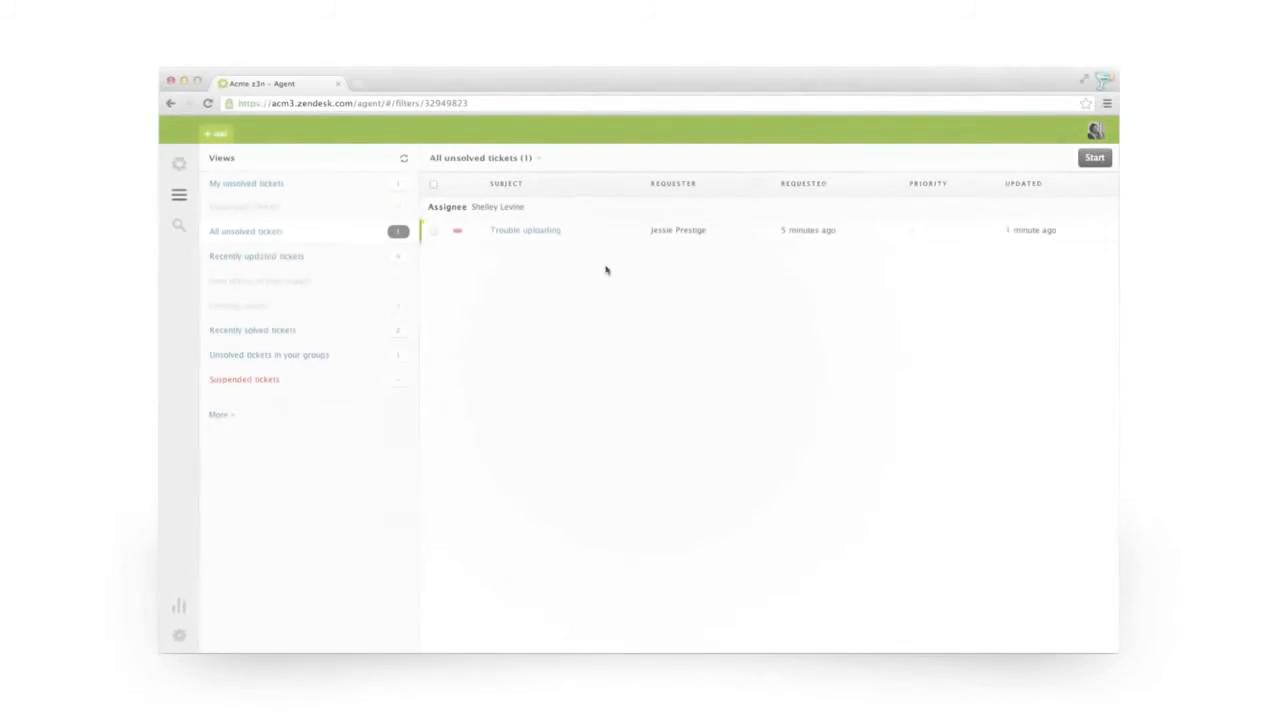
Submit a new Level 2 Support ticket: 'Customer called with a connection problem.'
{"action": "left_click", "coordinate": [216, 133]}
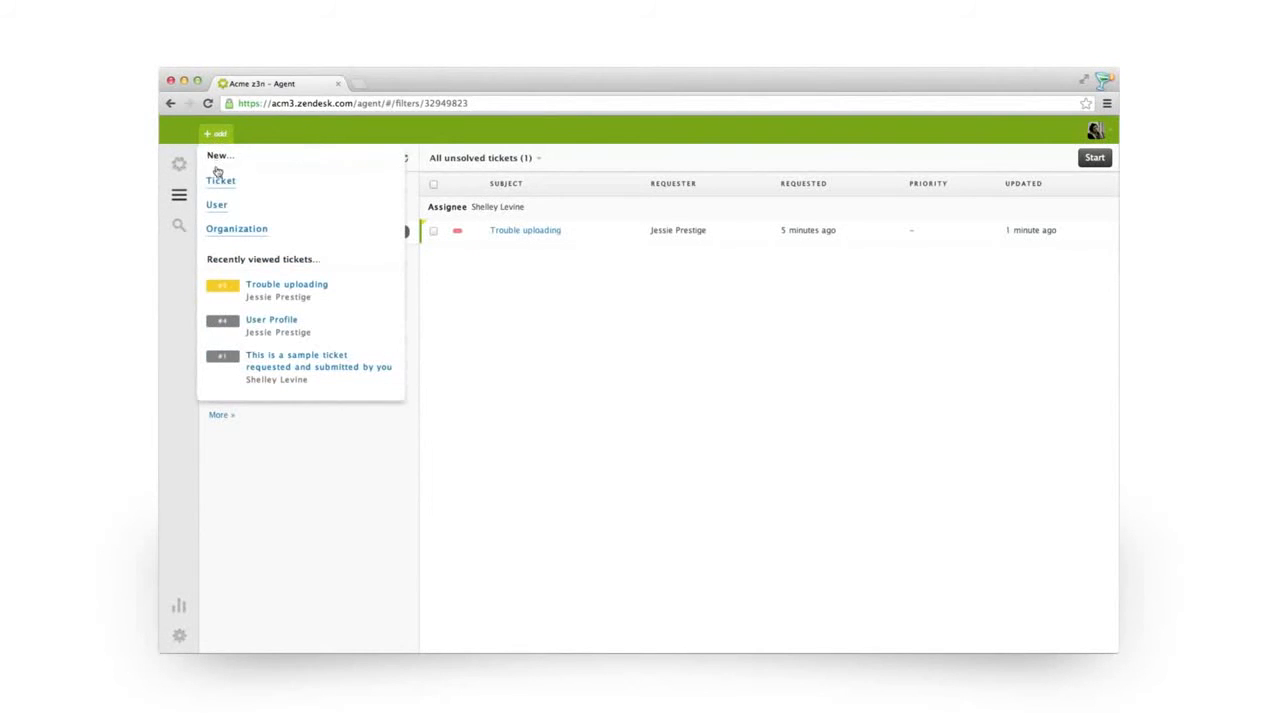
{"action": "left_click", "coordinate": [220, 181]}
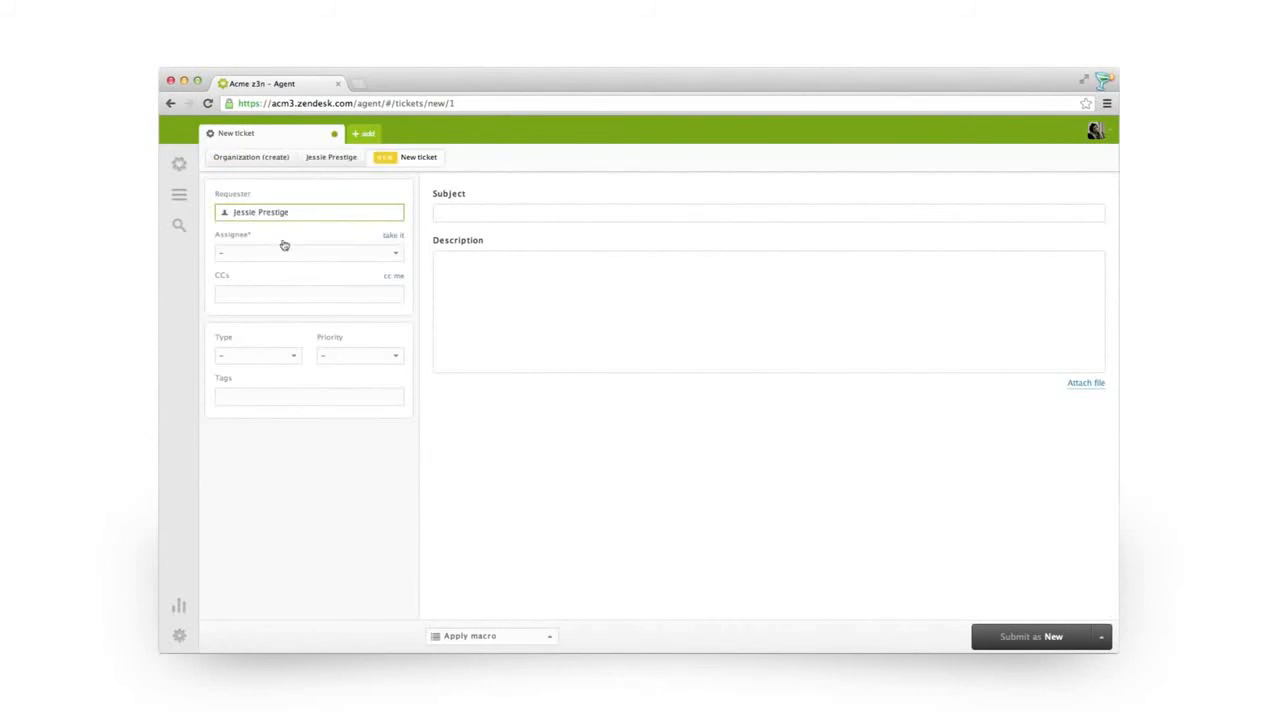
{"action": "left_click", "coordinate": [308, 252]}
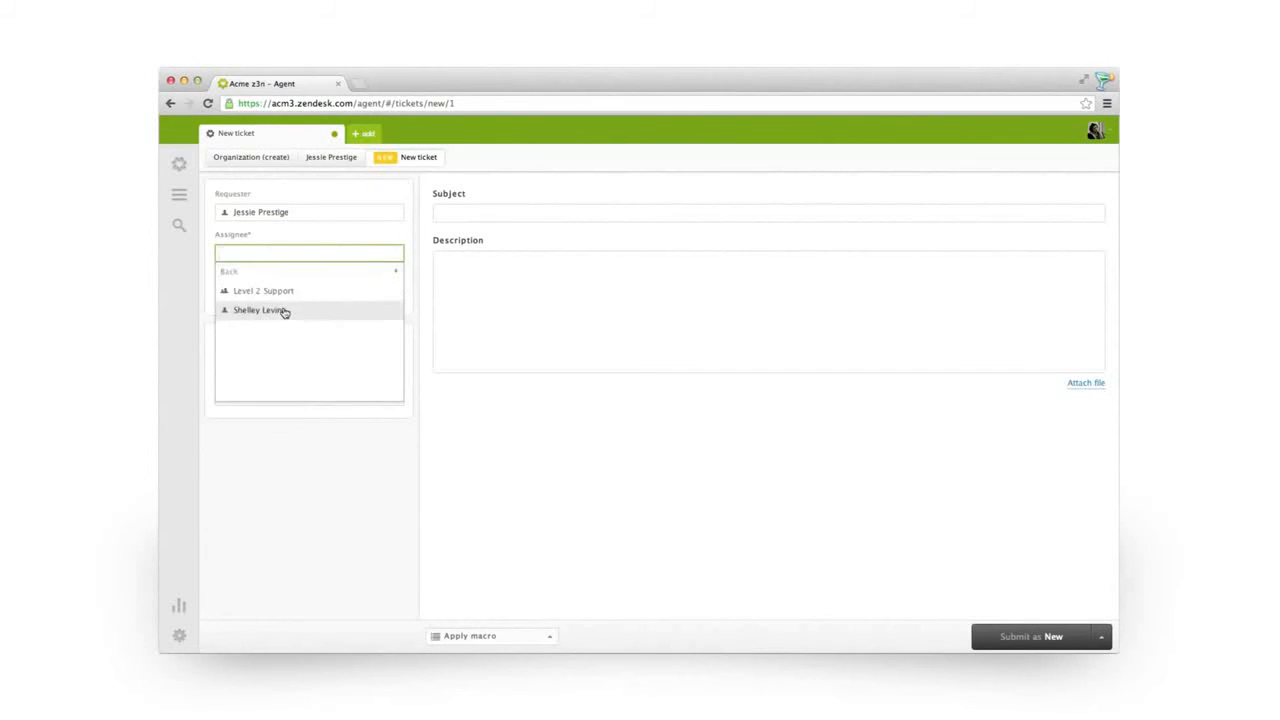
{"action": "left_click", "coordinate": [260, 310]}
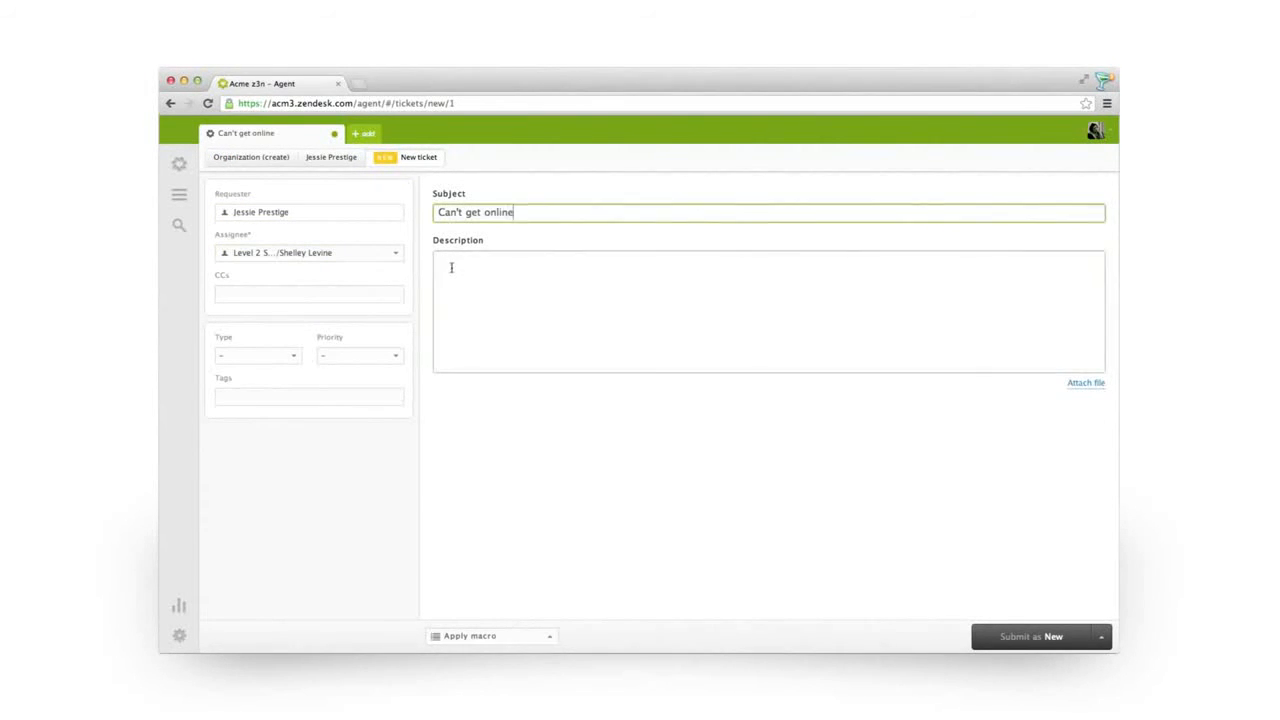
{"action": "type", "text": "Customer called with a connection problem."}
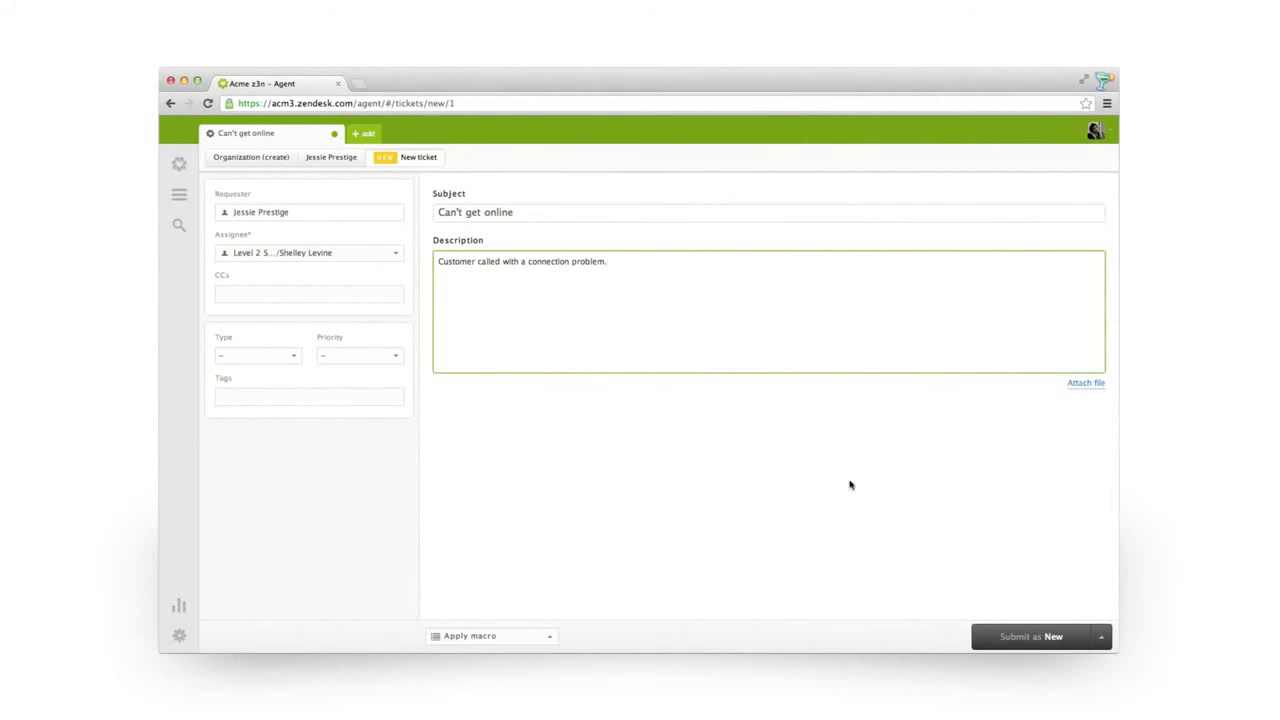
{"action": "left_click", "coordinate": [1031, 636]}
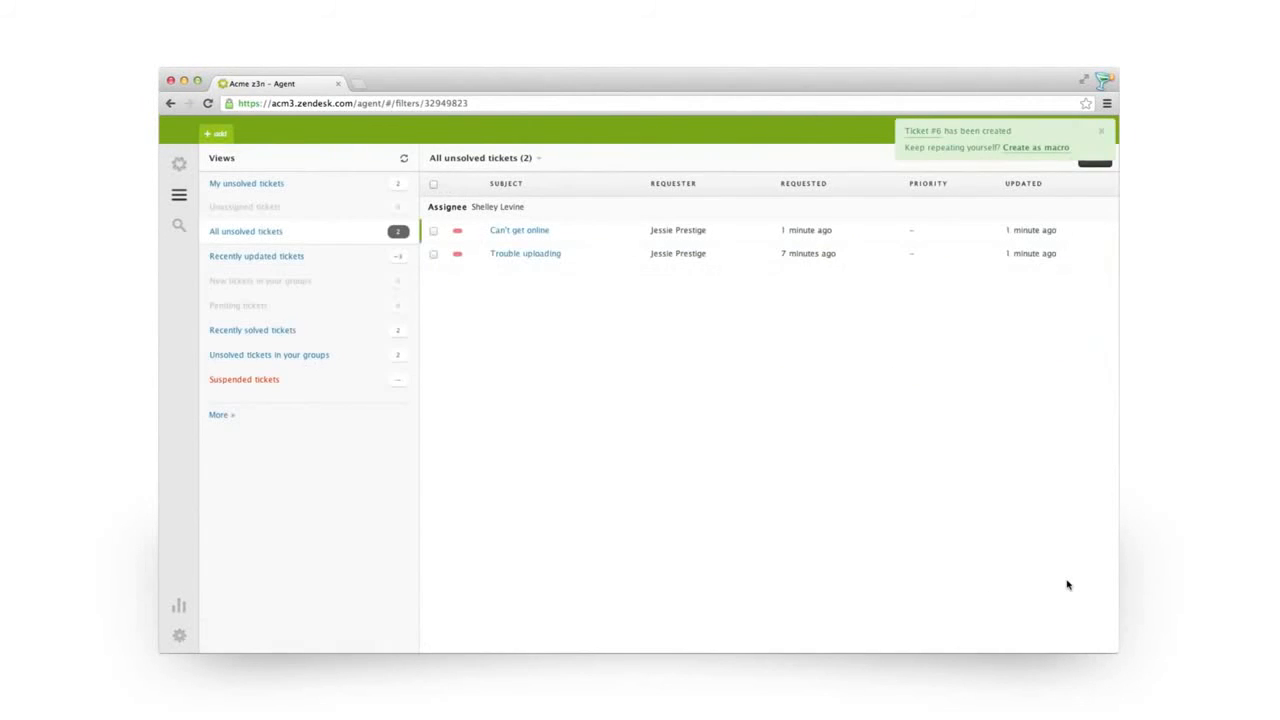